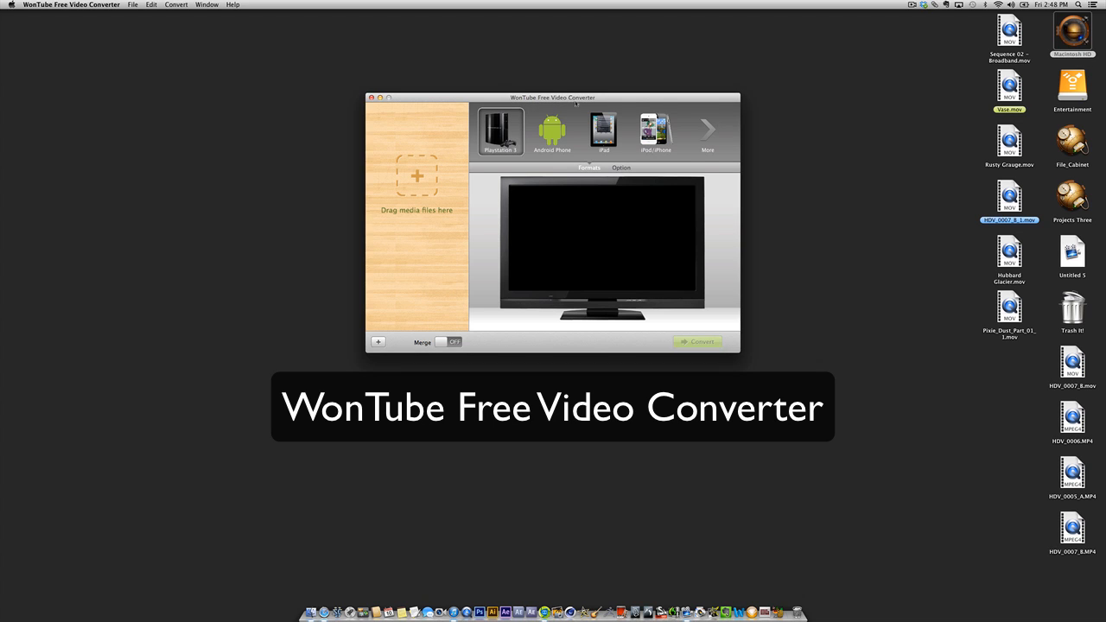
mouse_move(484, 196)
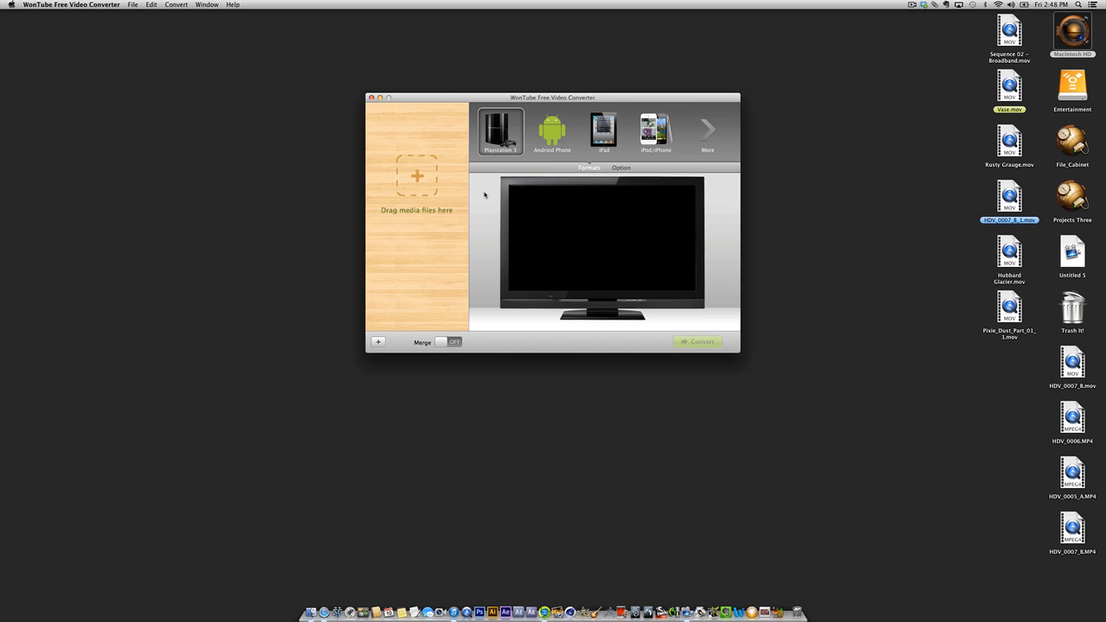
mouse_move(484, 194)
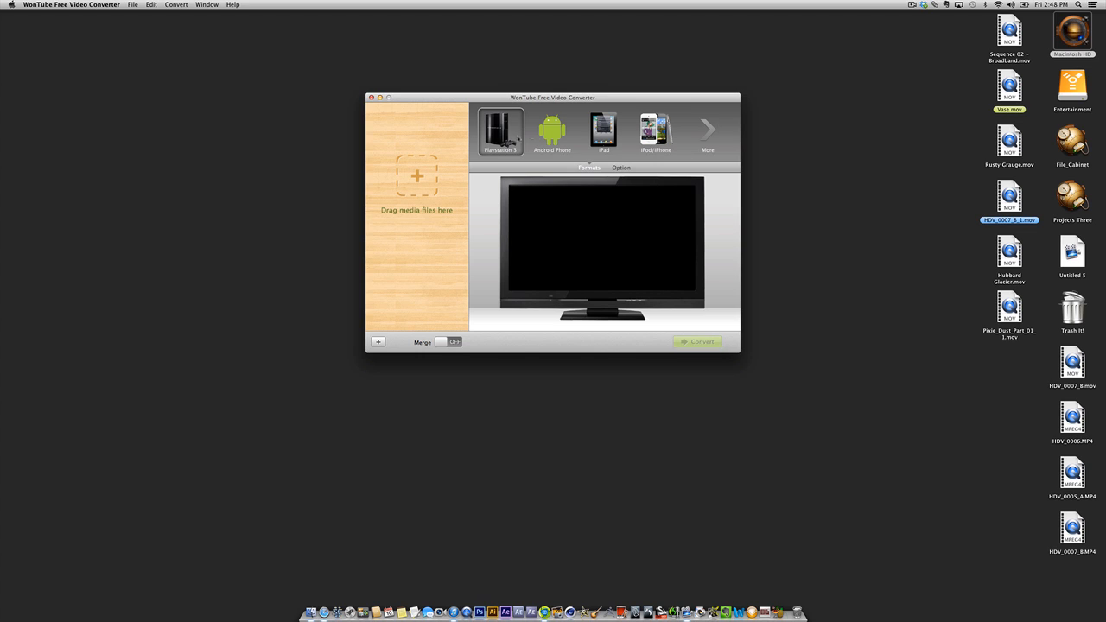
- Choose iPod/iPhone as the output device and reveal the full device/format list
left_click(552, 131)
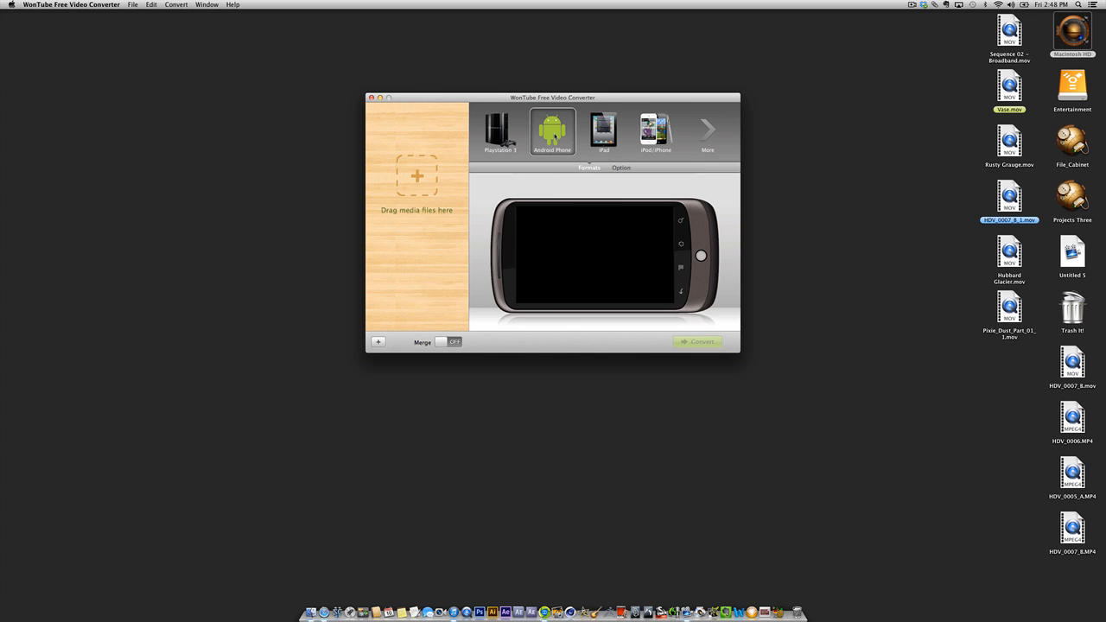
left_click(657, 131)
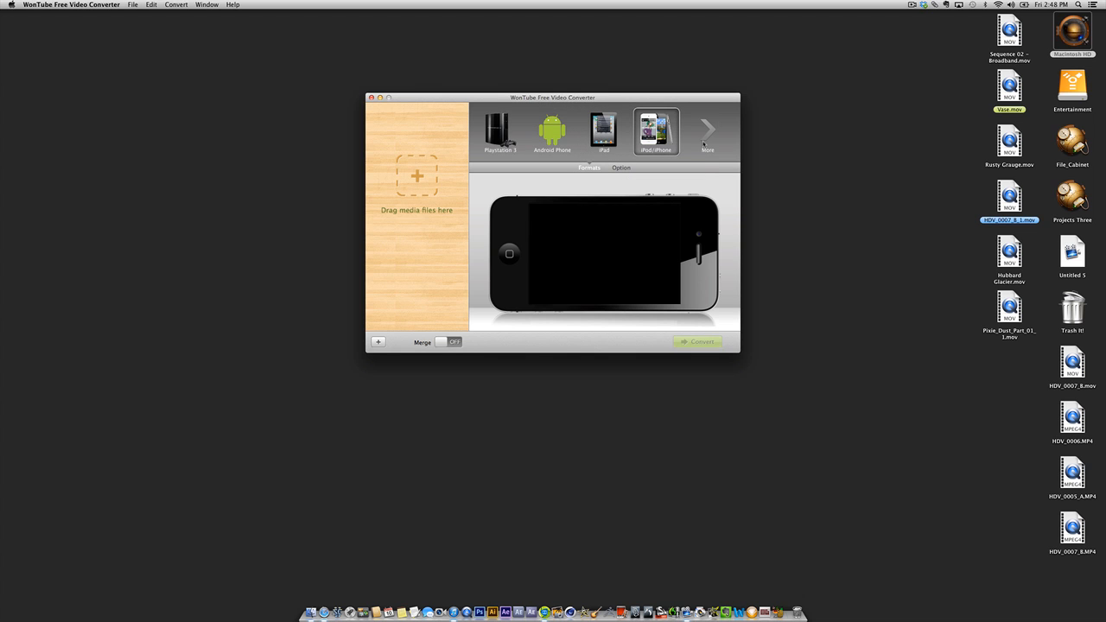
left_click(708, 135)
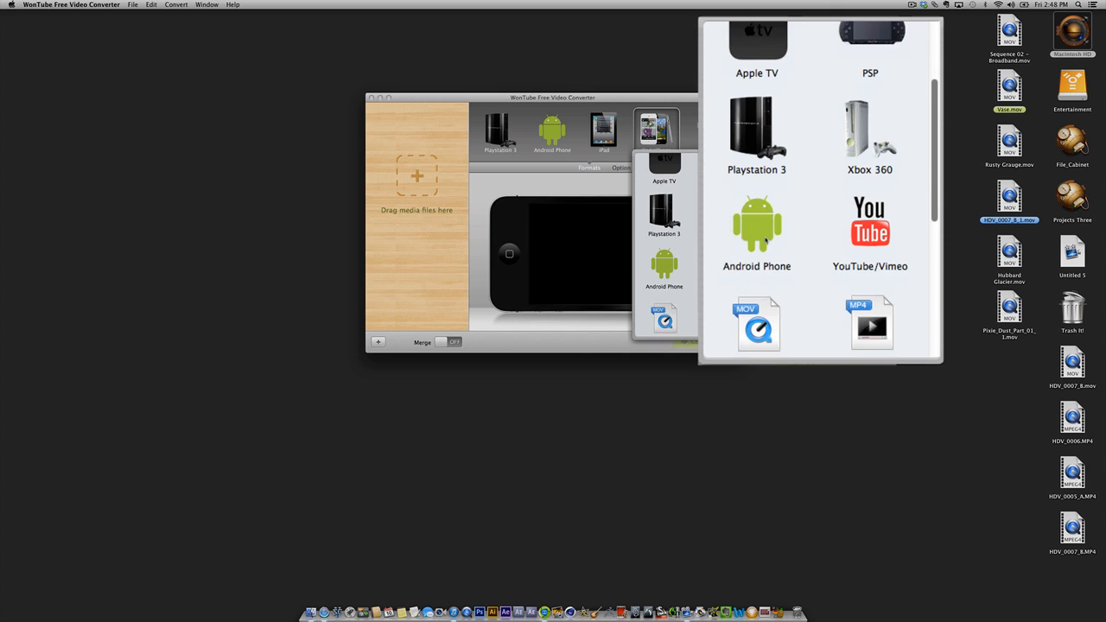
scroll("down", 3)
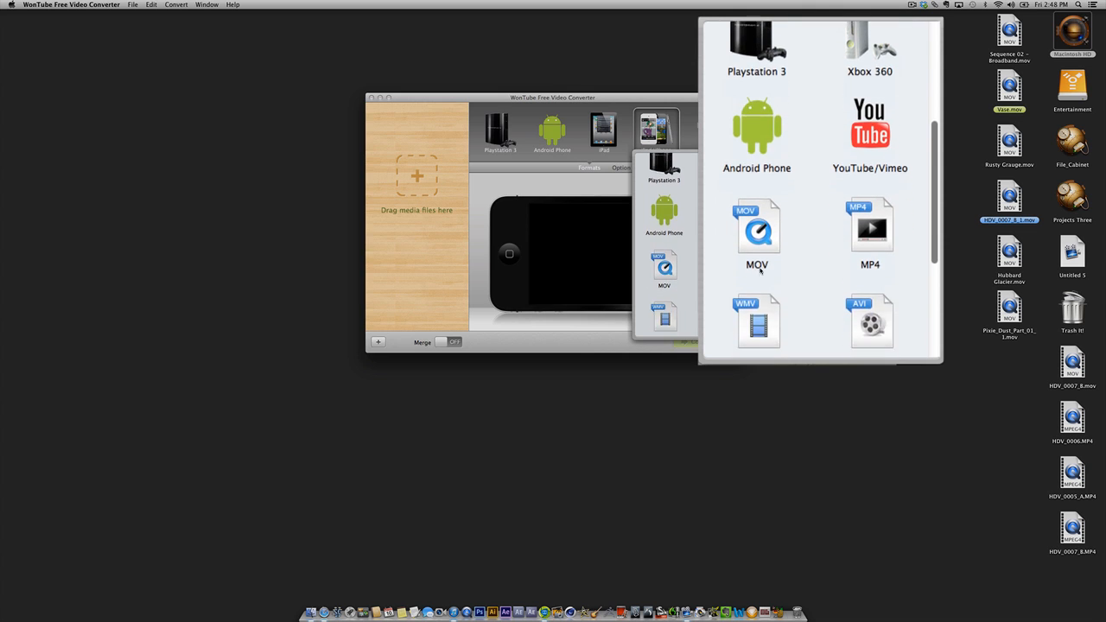
scroll("down", 3)
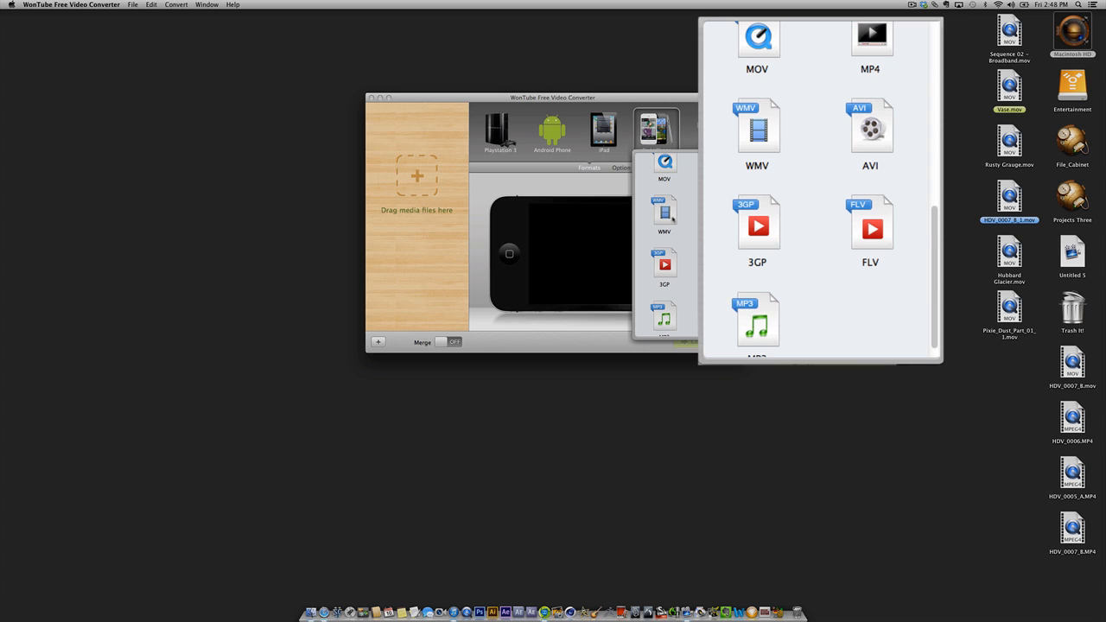
scroll("down", 3)
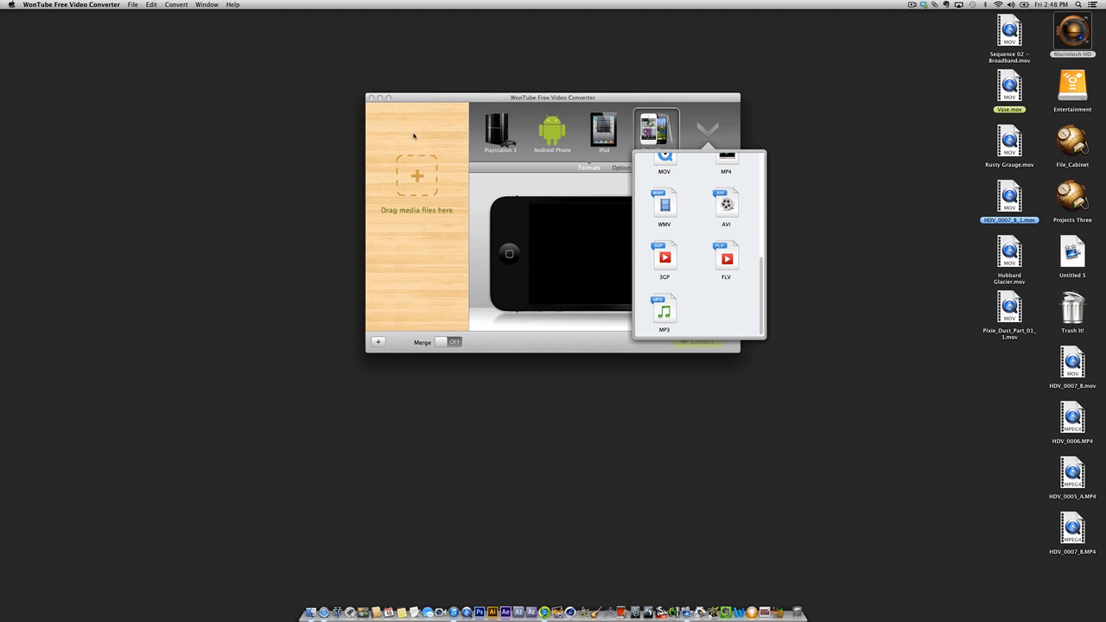
- Dismiss the format list and keep iPod/iPhone selected with the Vase clip loaded
left_click(656, 132)
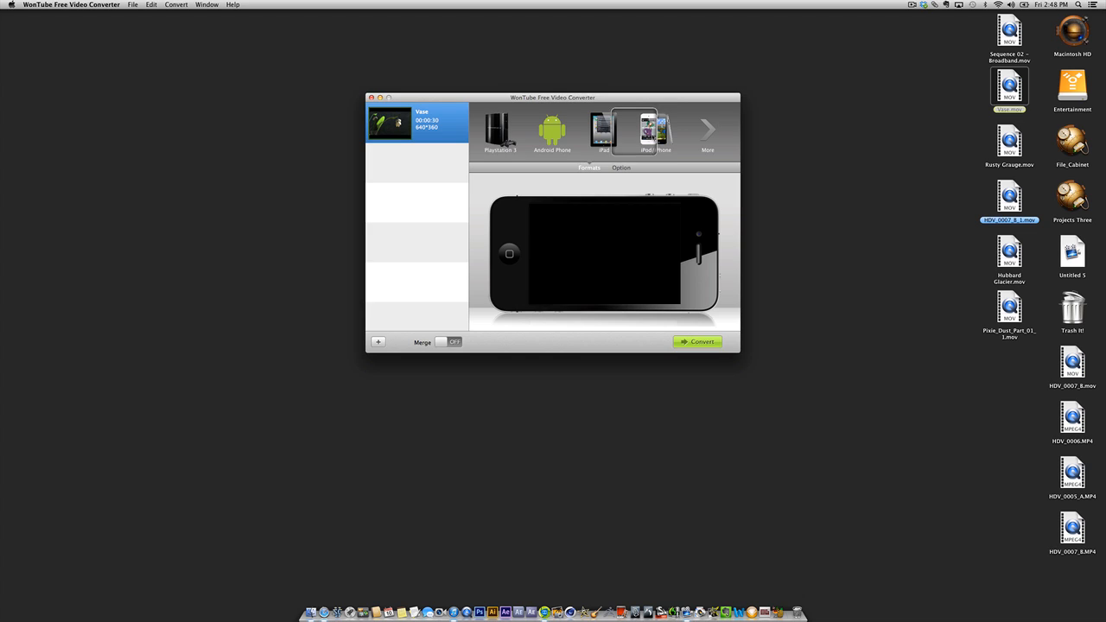
left_click(657, 131)
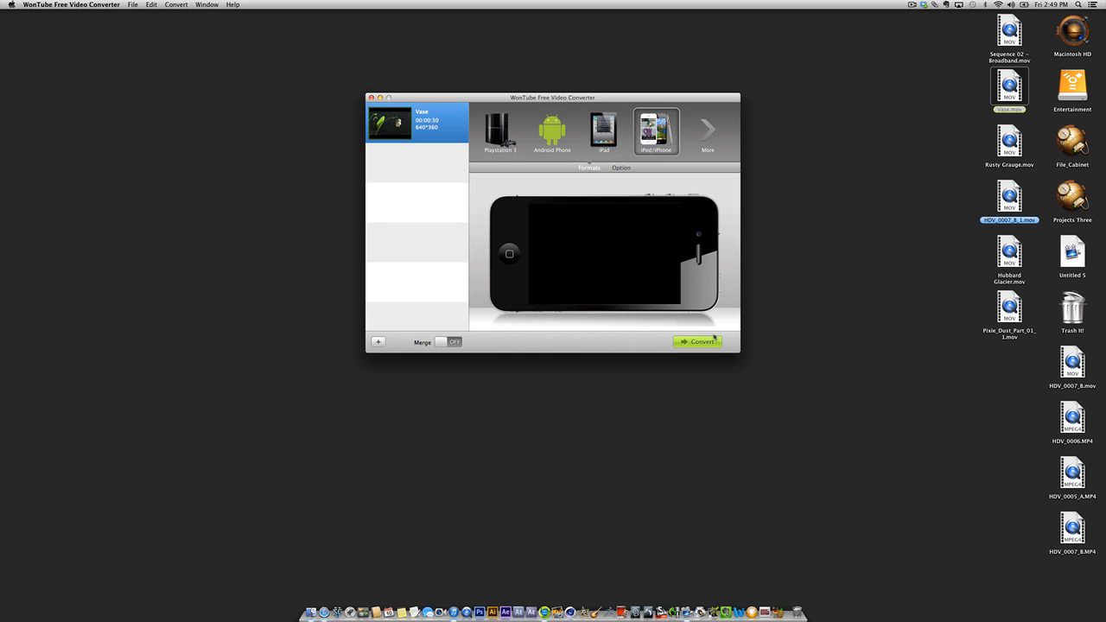
- Convert the Vase clip for iPhone and select the resulting MP4 in the Movies output folder
left_click(696, 342)
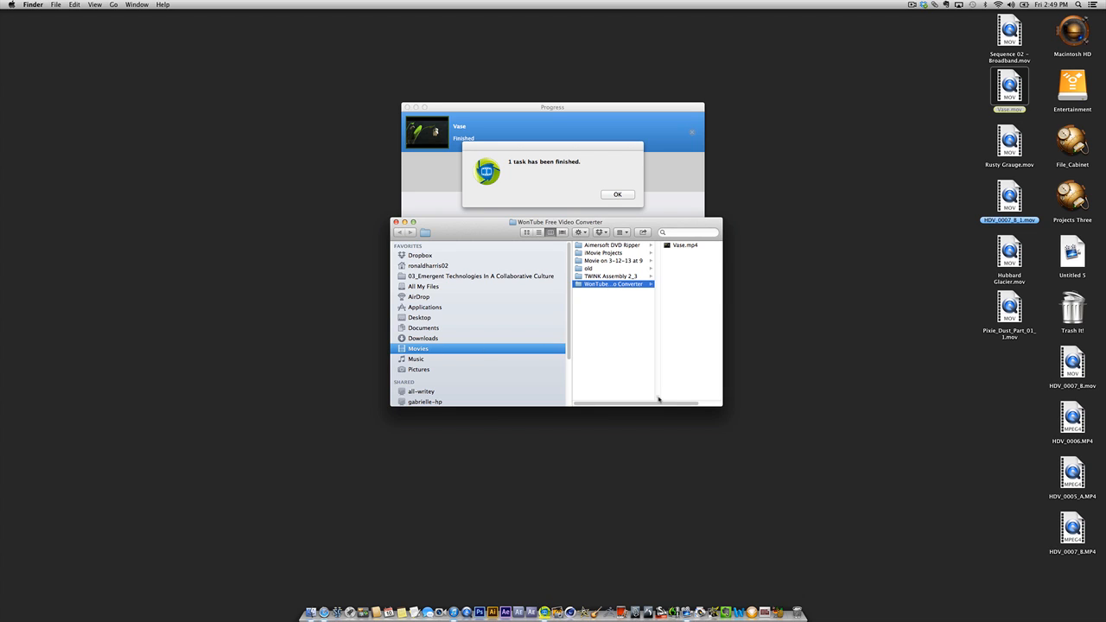
left_click(613, 284)
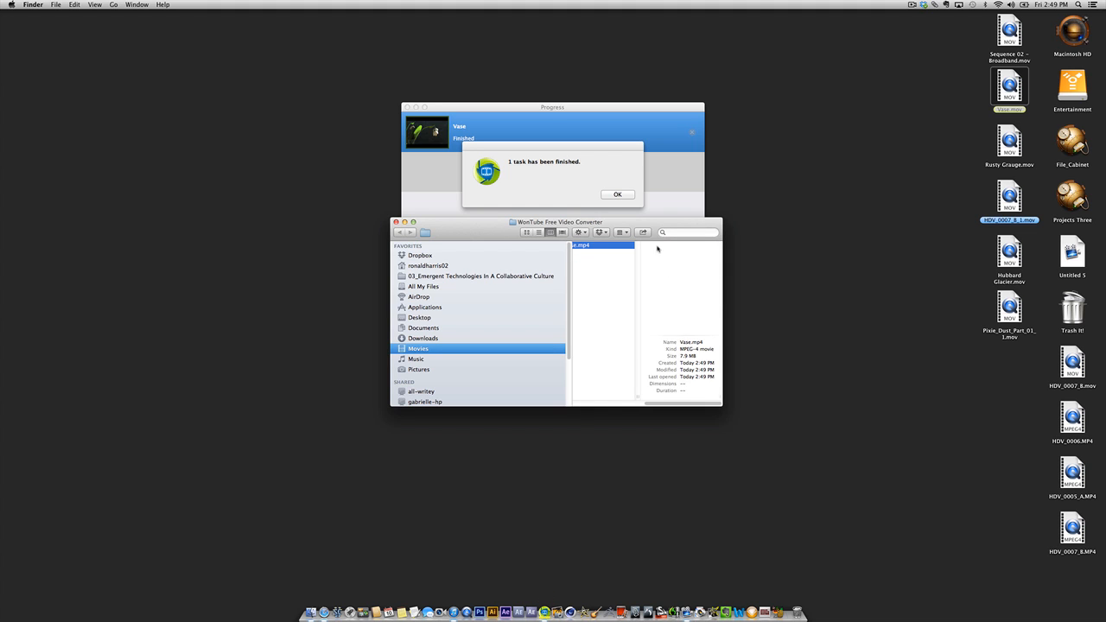
left_click(617, 194)
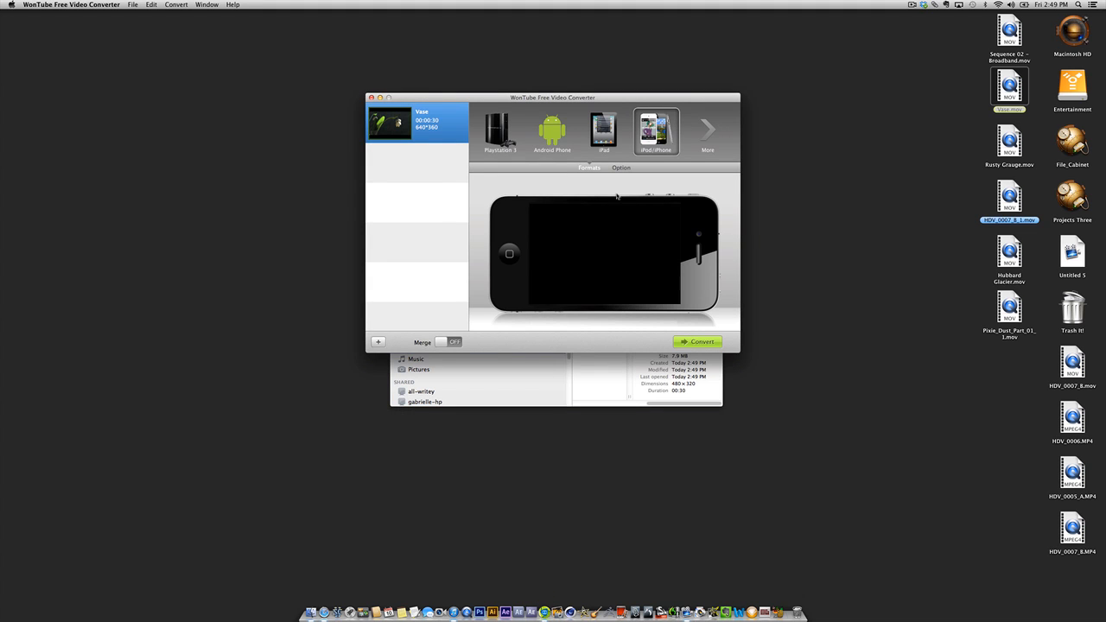
mouse_move(440, 591)
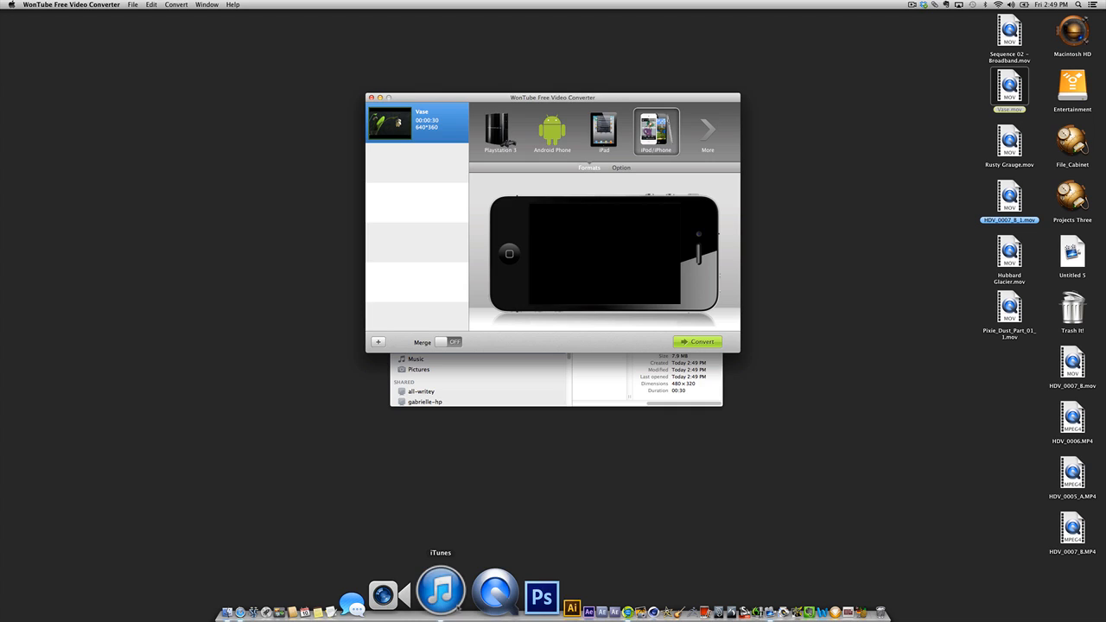
- Launch iTunes from the Dock to see Vase.mp4 in the Movies library
left_click(441, 591)
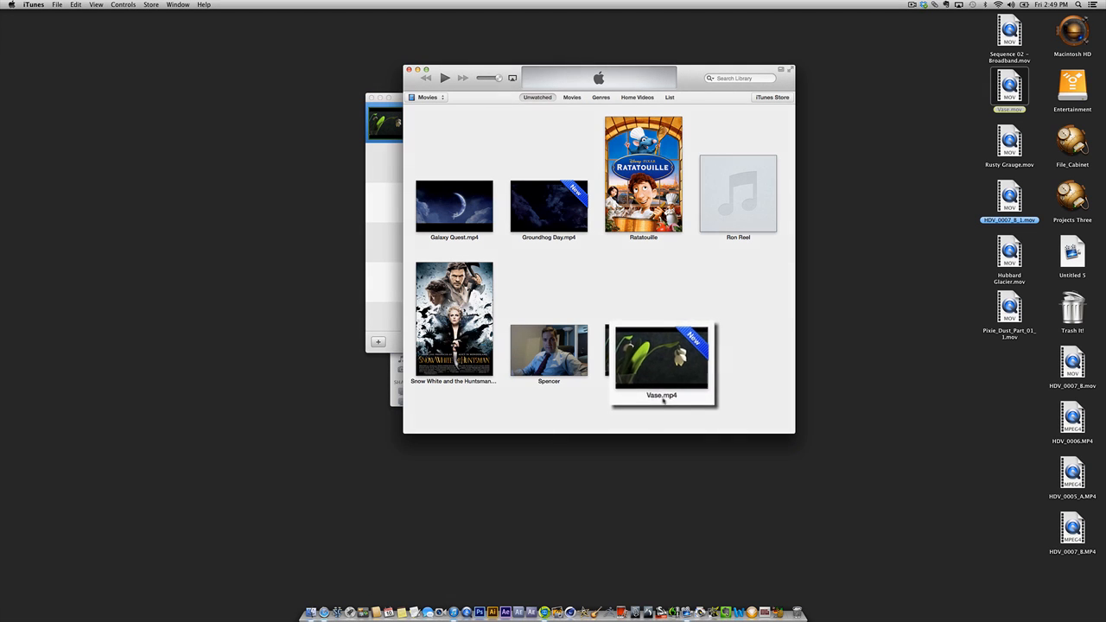